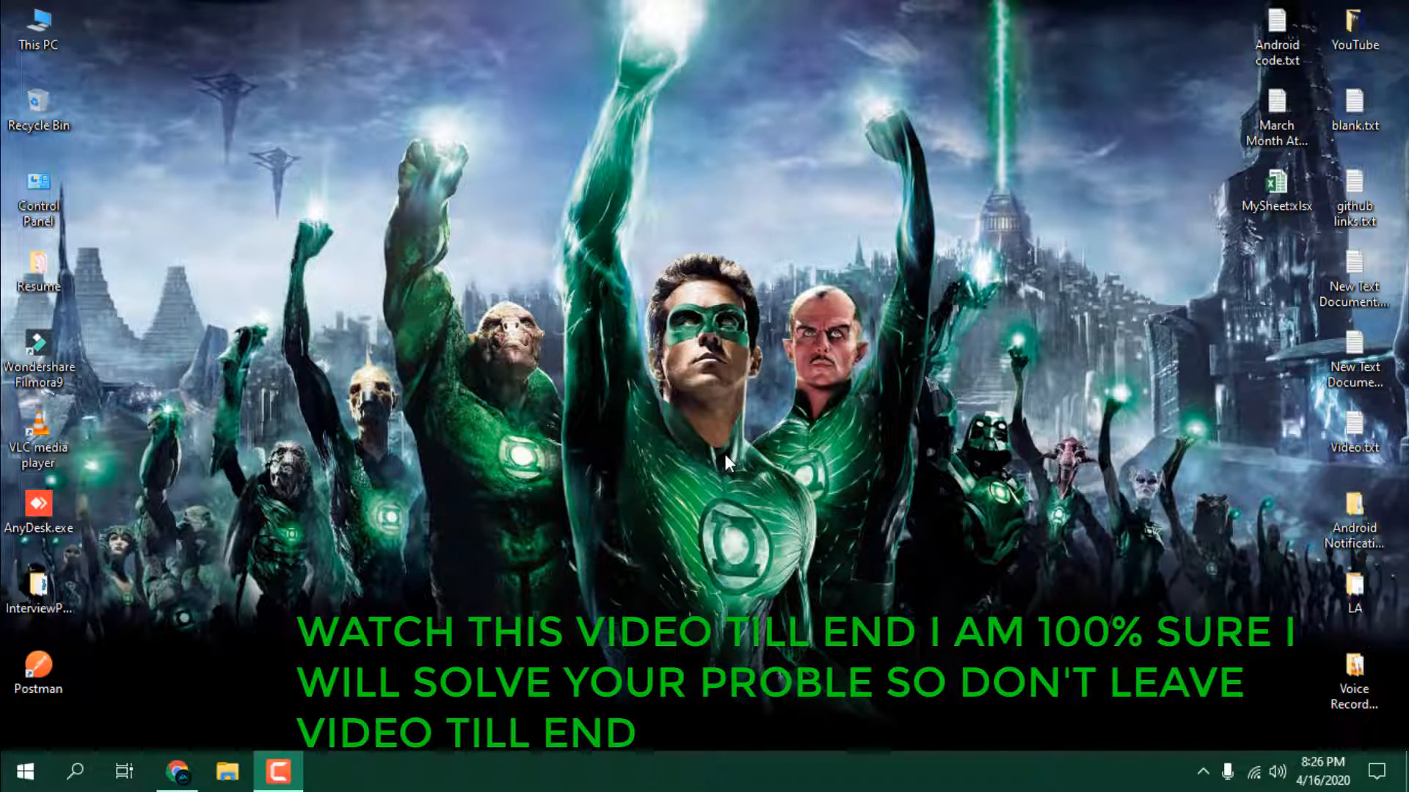
mouse_move(506, 540)
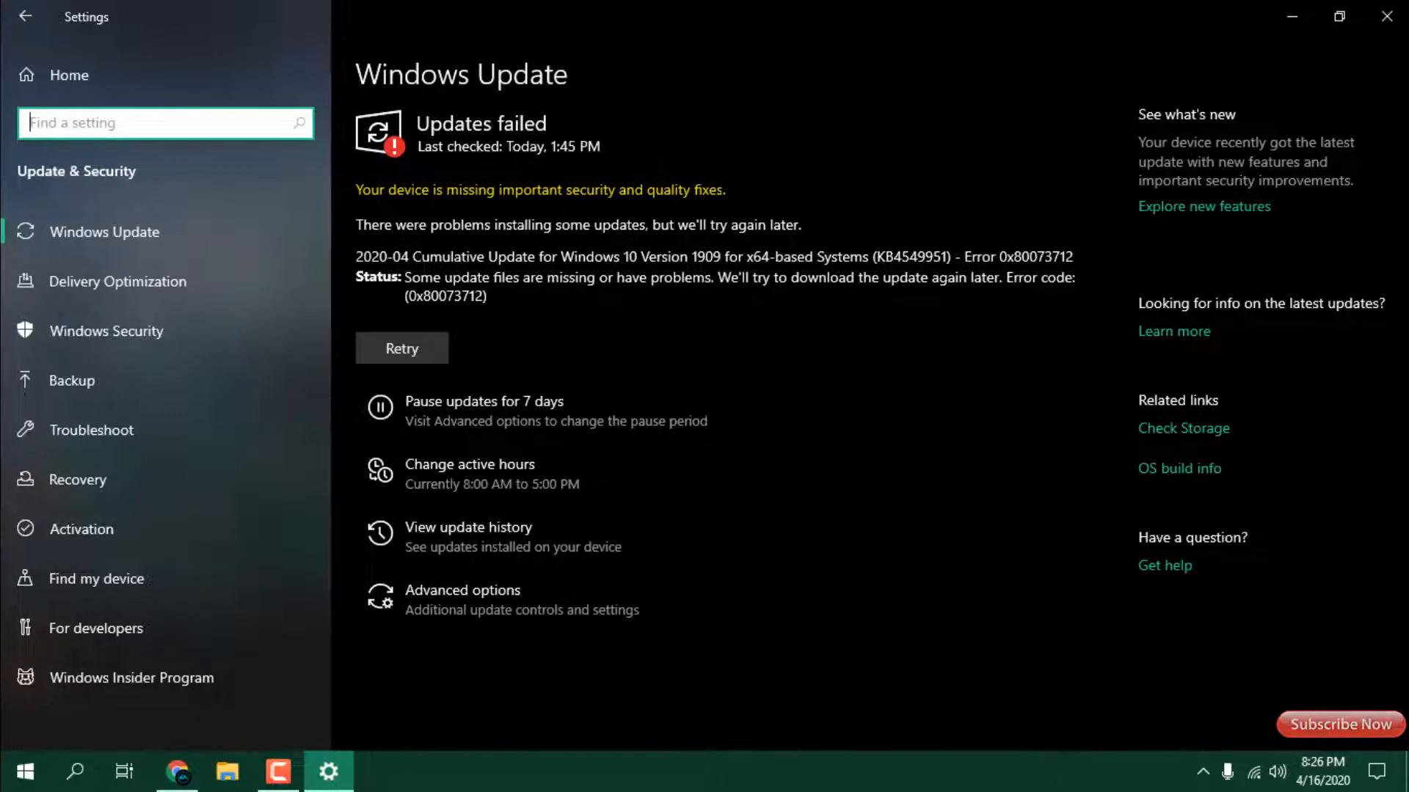
mouse_move(449, 174)
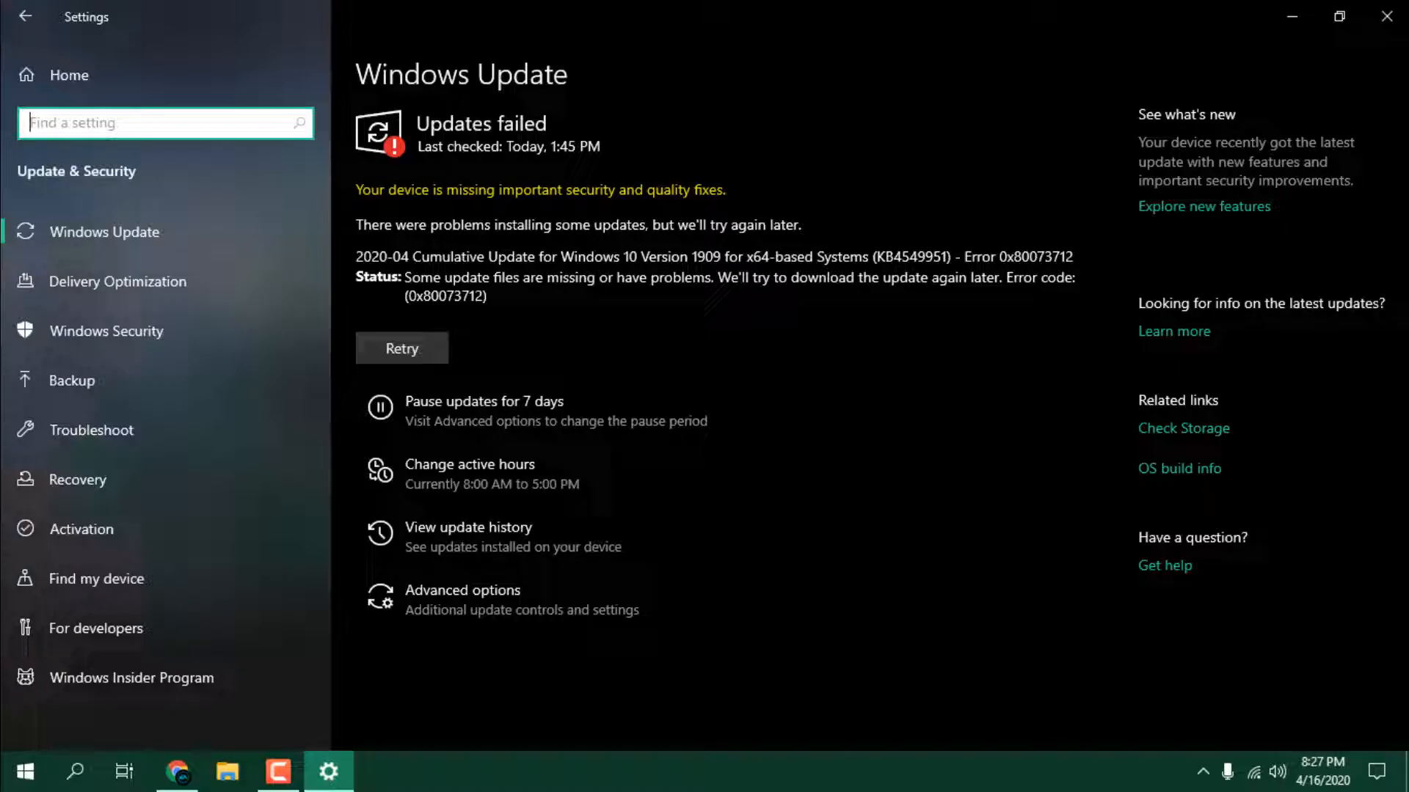
- Highlight the failed KB4549951 update's error 0x80073712 message on the Windows Update page
left_click_drag(406, 277, 487, 296)
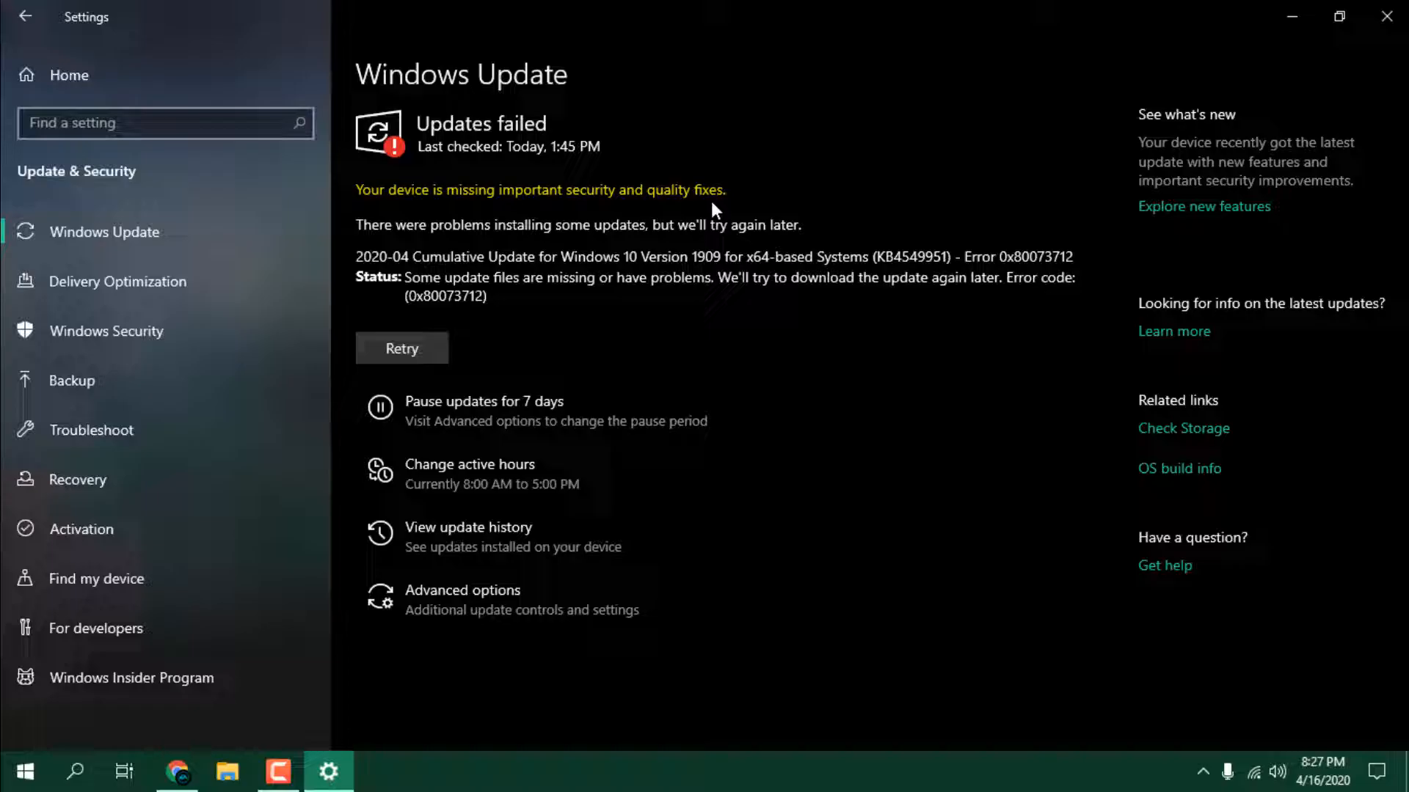
mouse_move(715, 210)
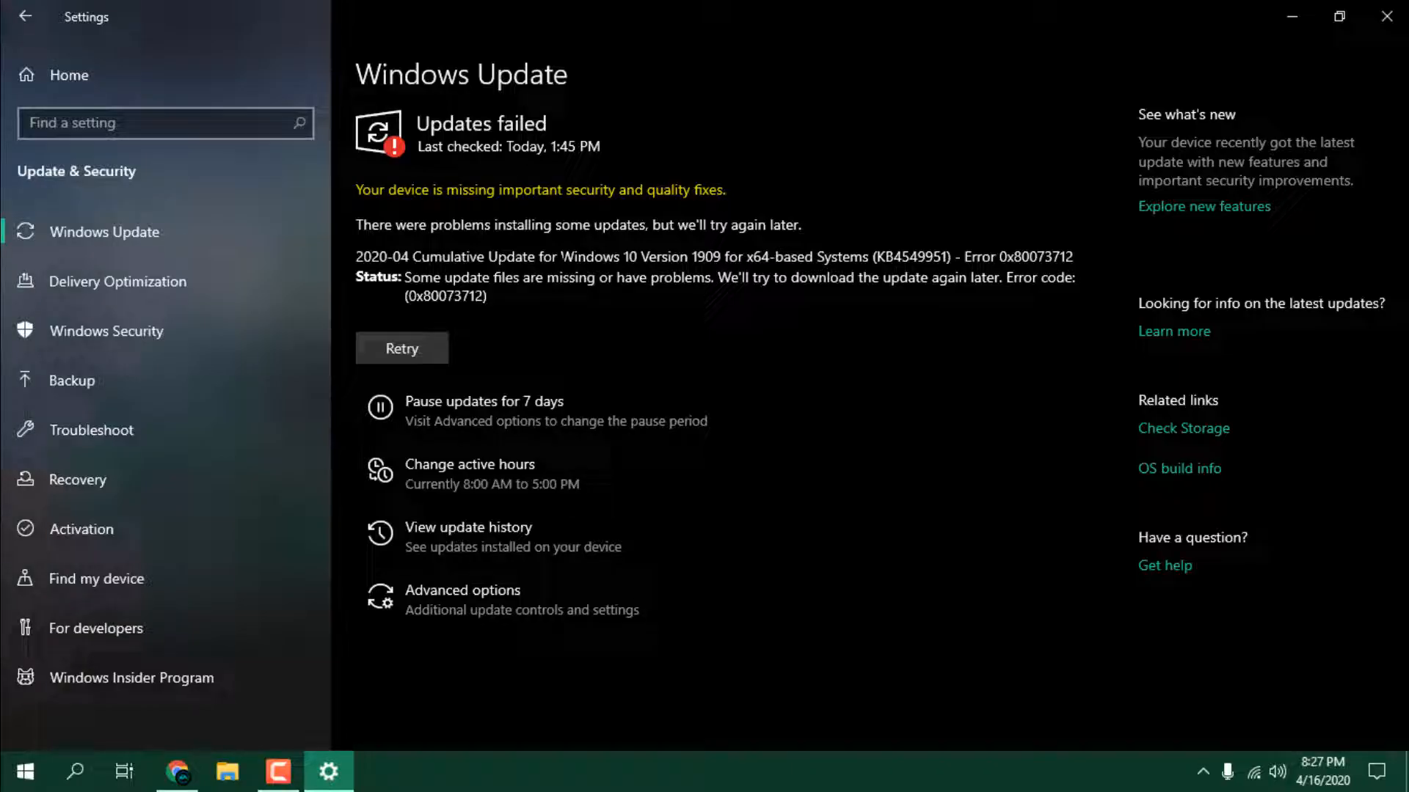
mouse_move(538, 189)
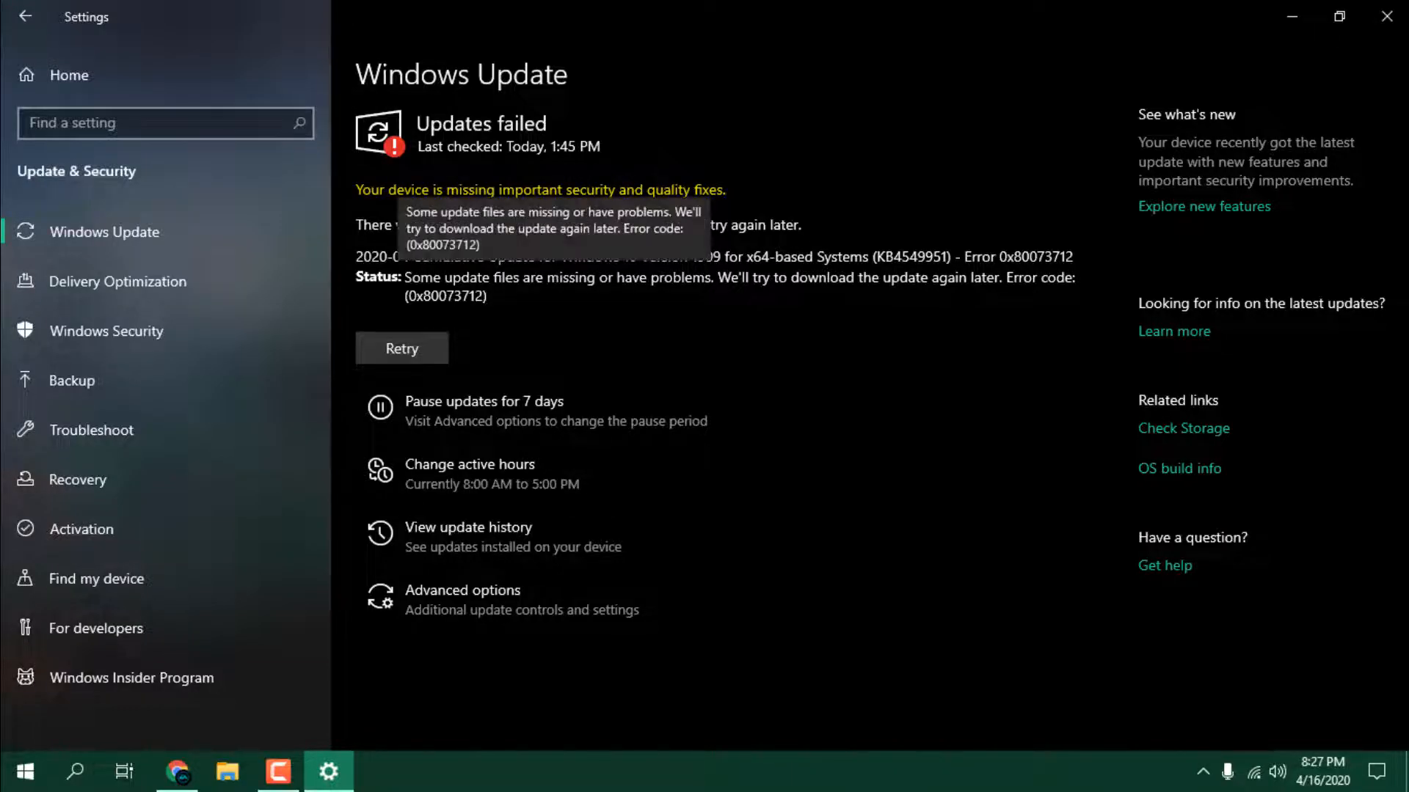
mouse_move(586, 355)
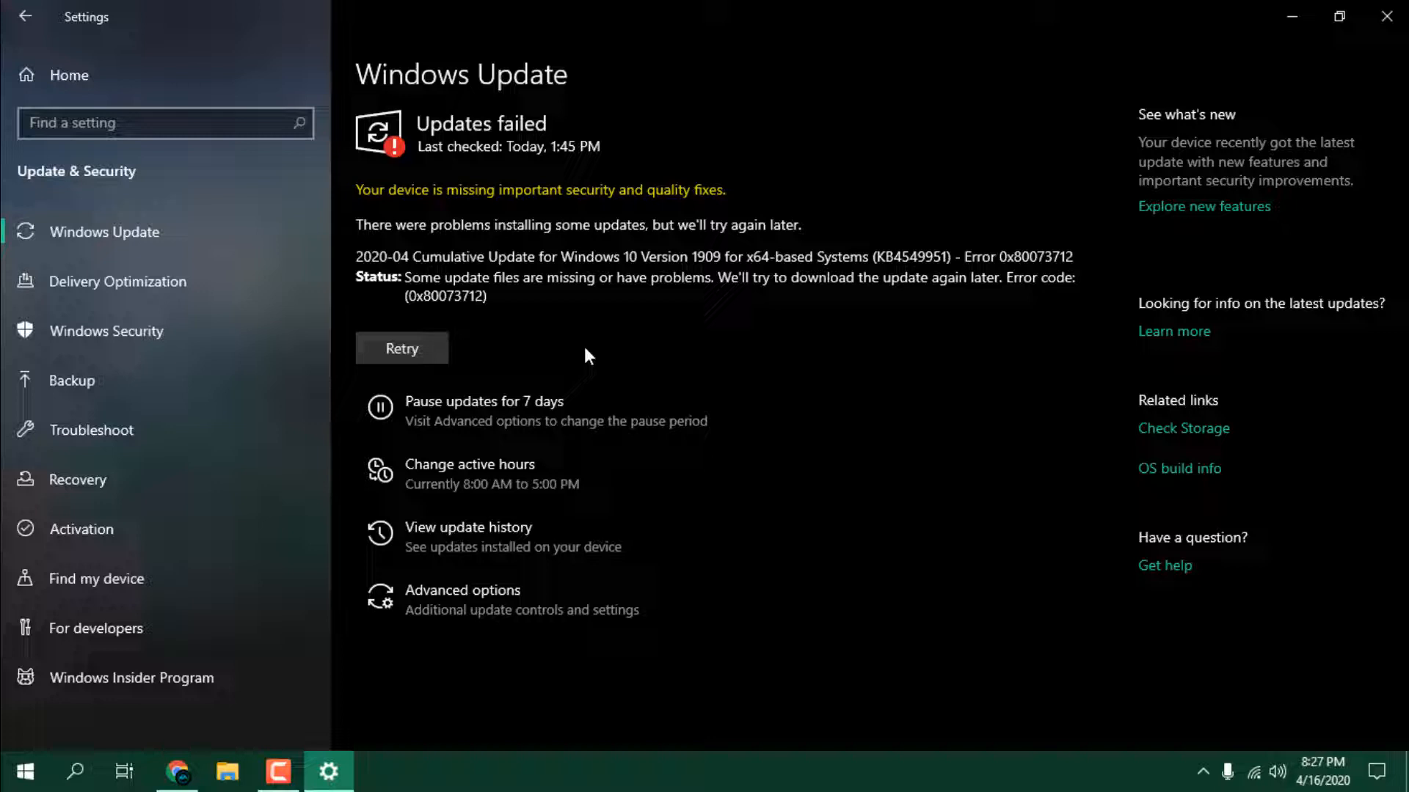
mouse_move(566, 423)
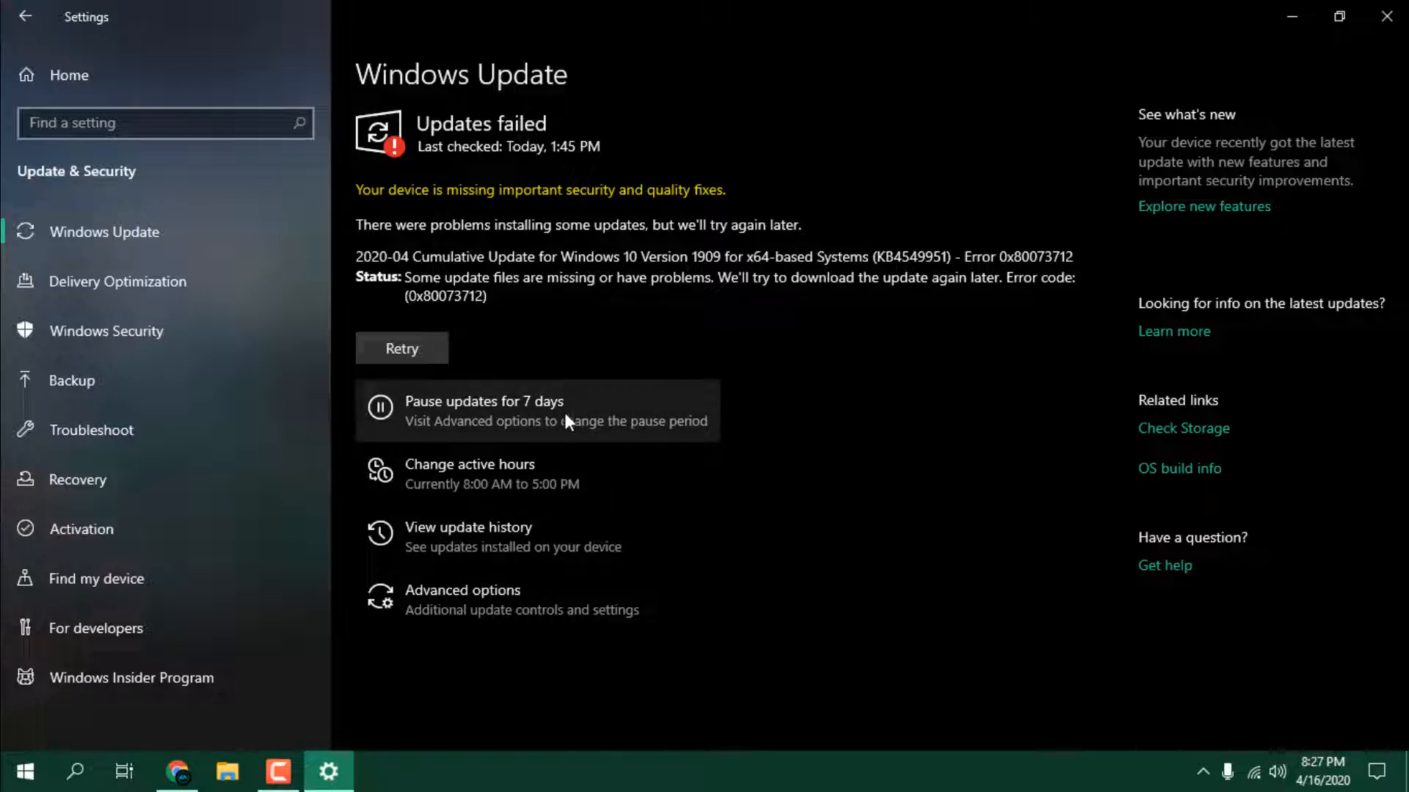
mouse_move(965, 245)
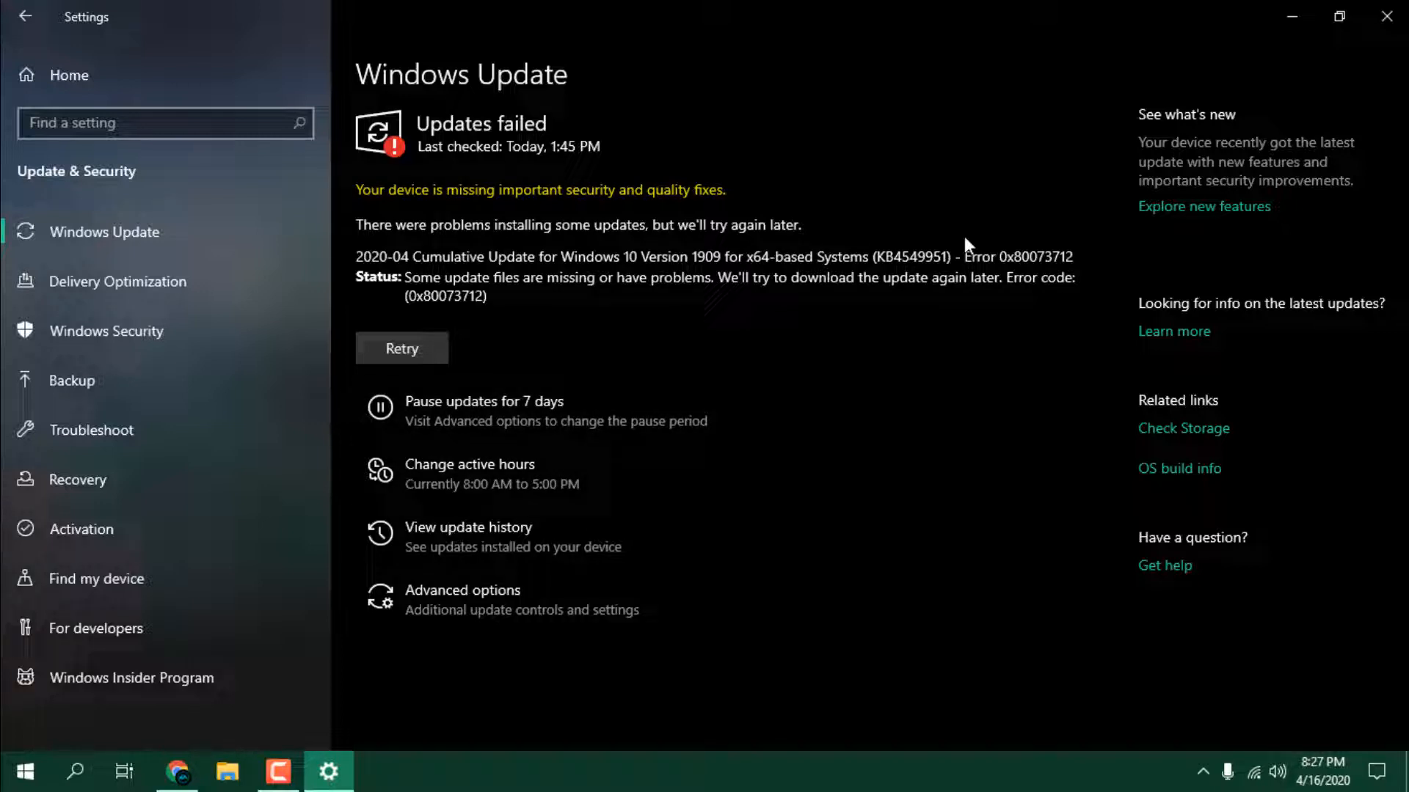
mouse_move(1278, 119)
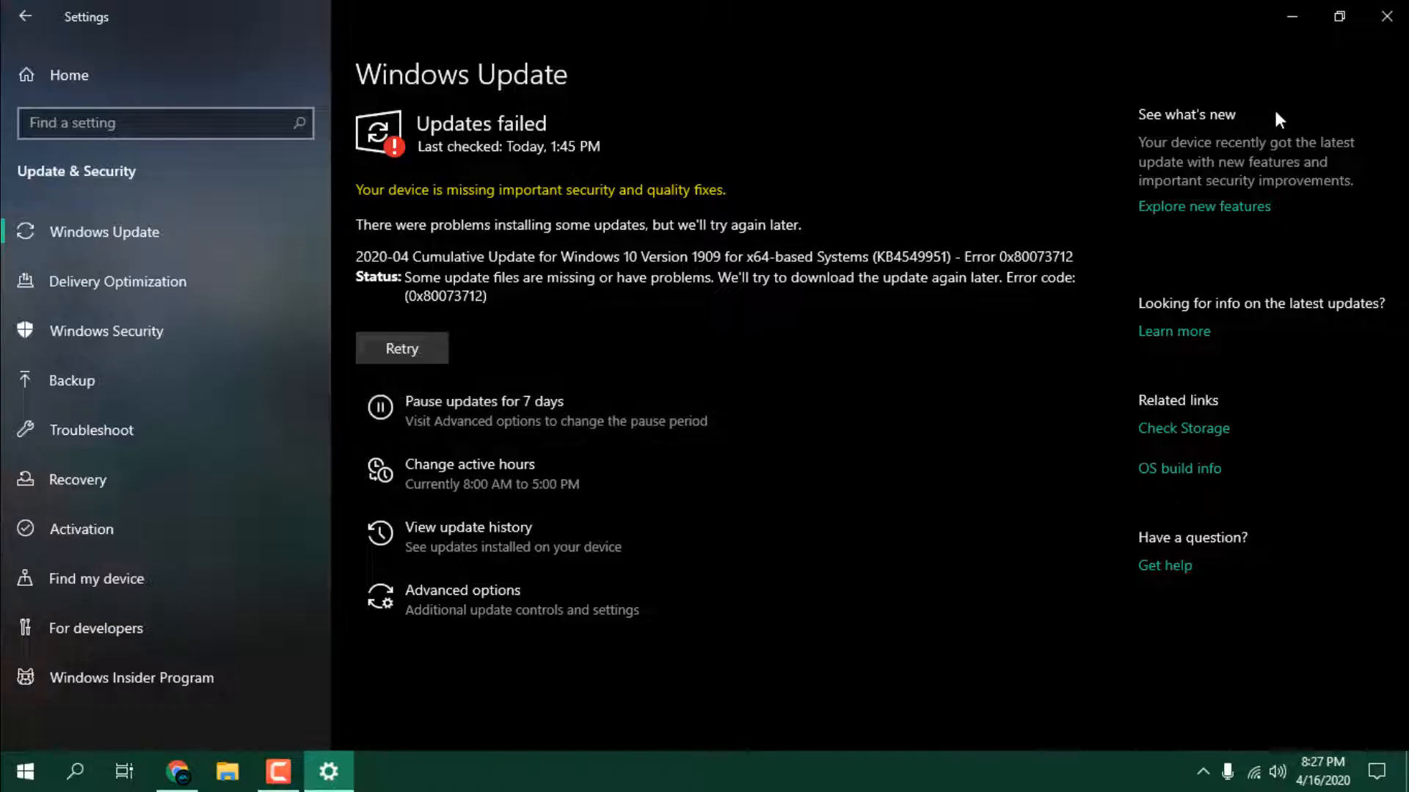
left_click(25, 16)
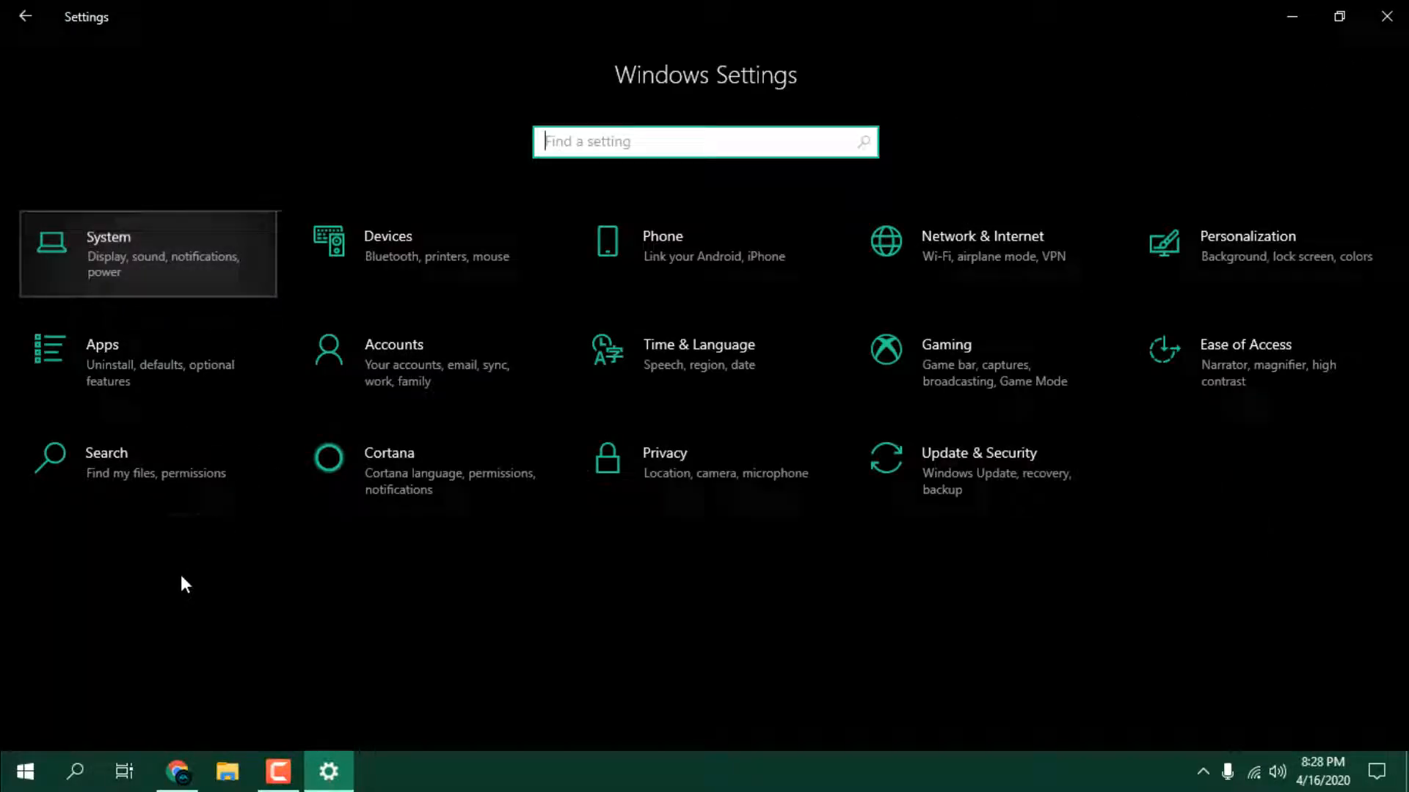
left_click(107, 254)
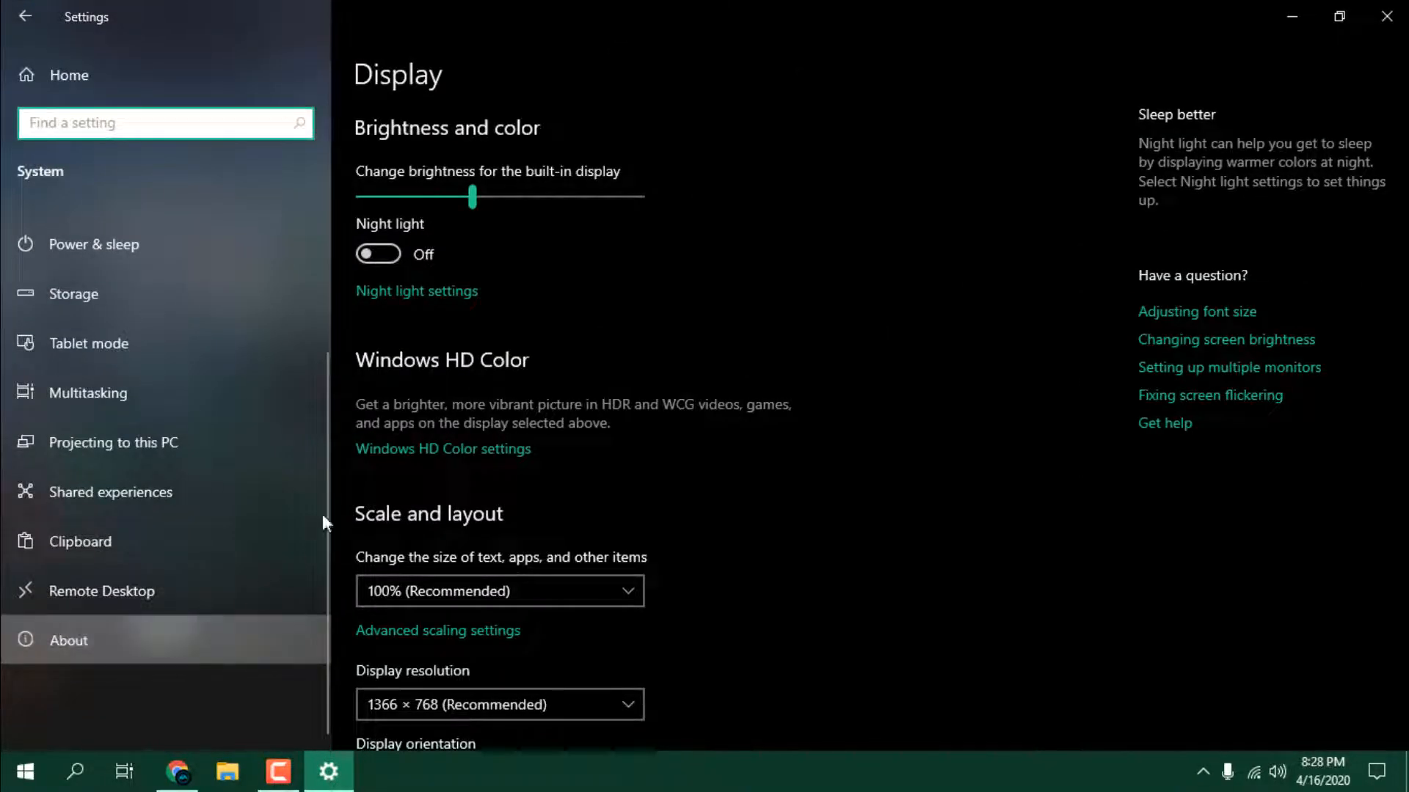
left_click(68, 640)
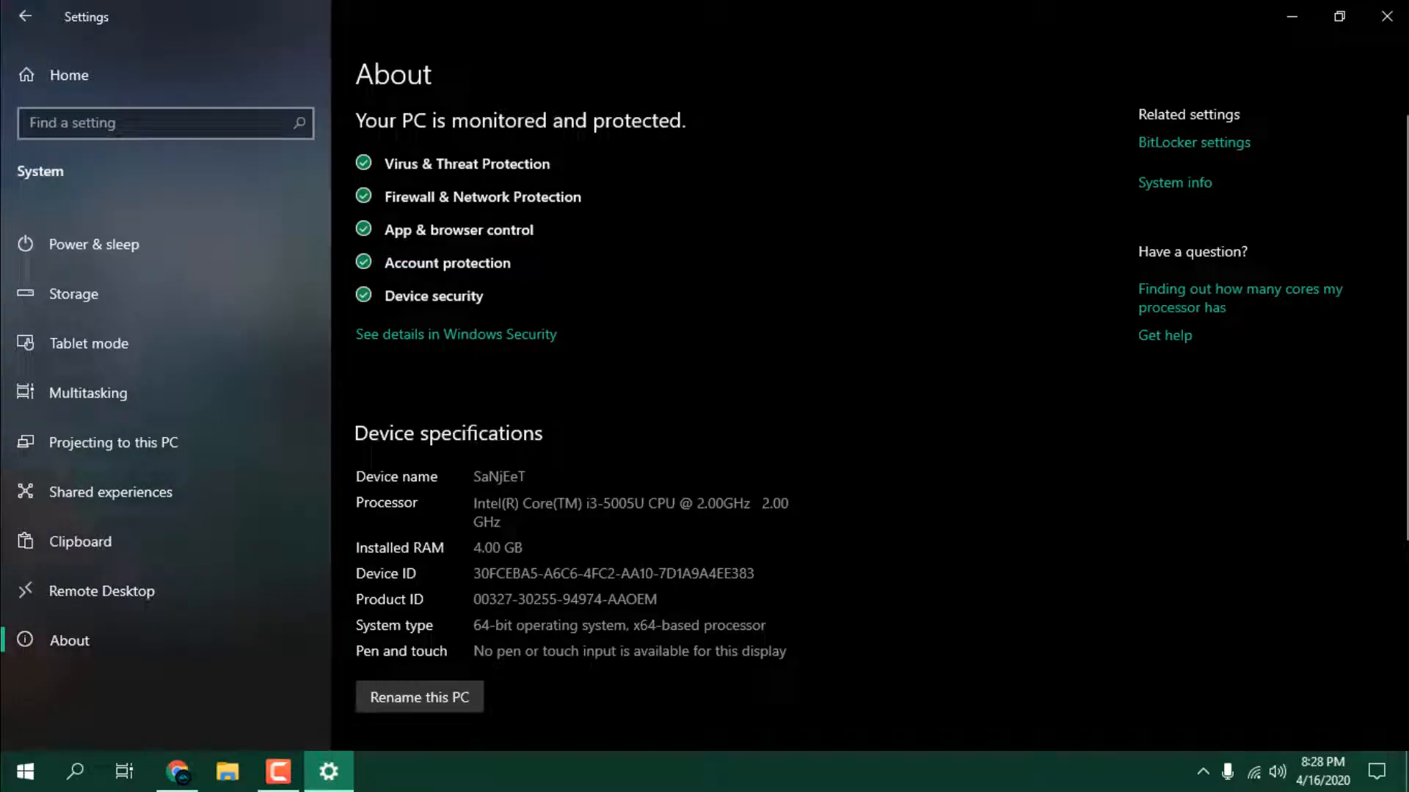
scroll("down", 3)
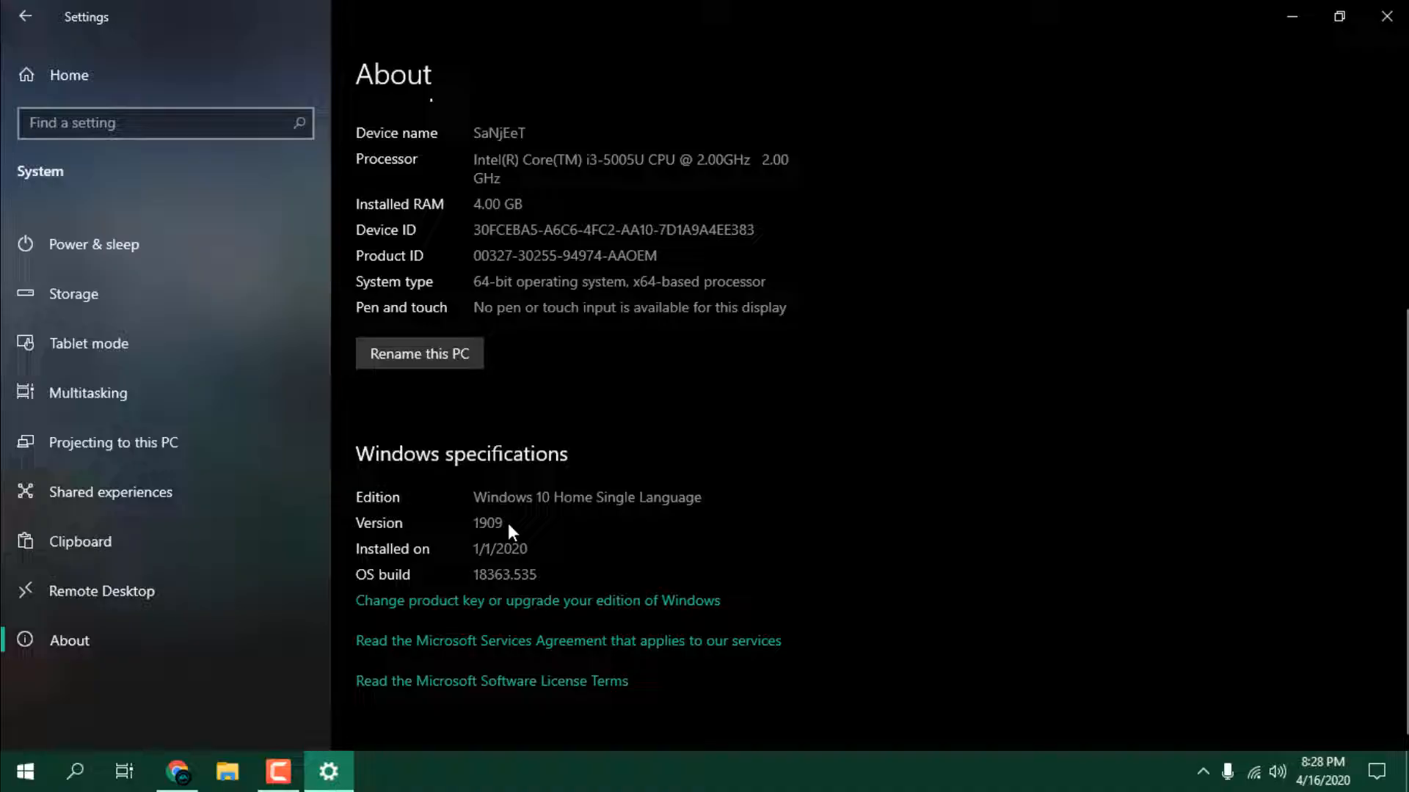
left_click(104, 231)
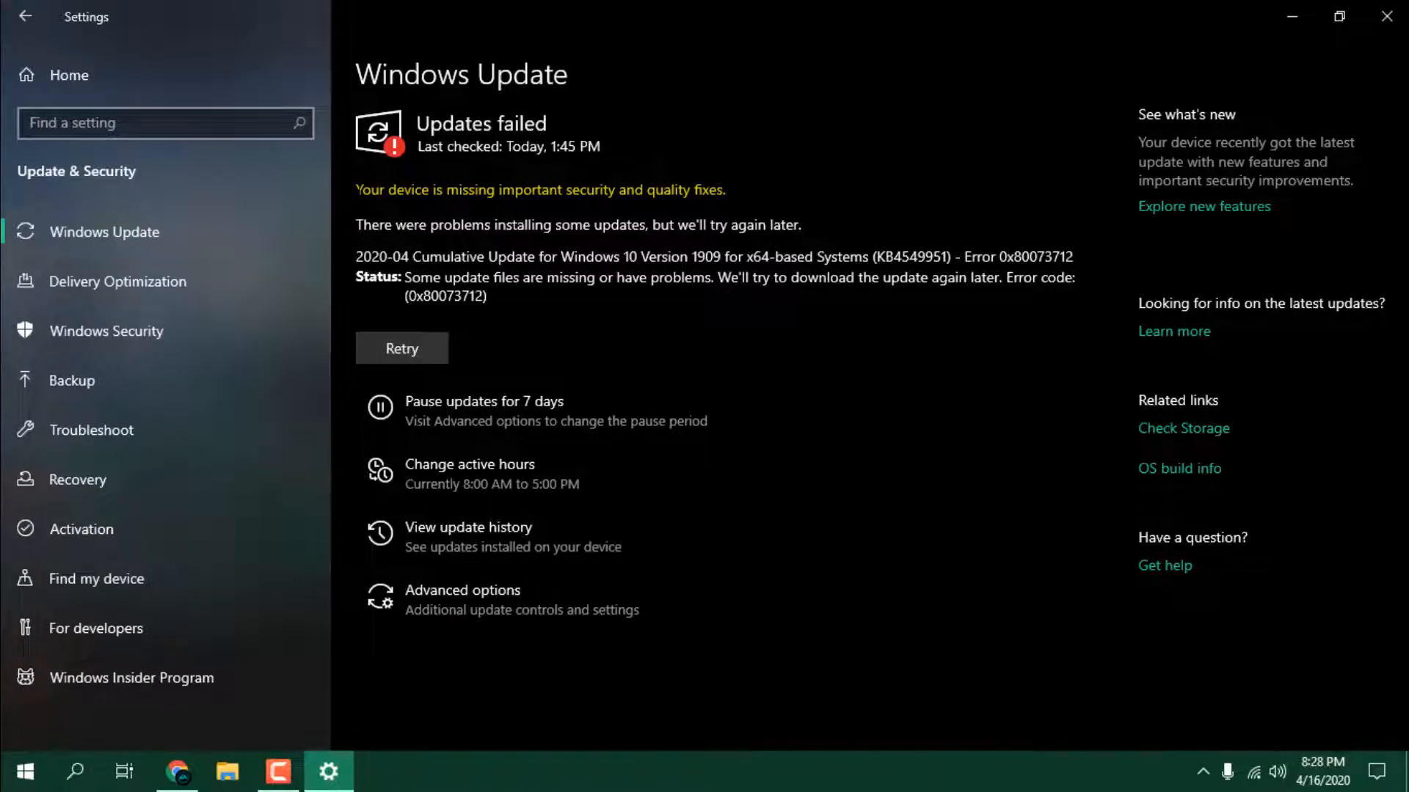
left_click_drag(355, 189, 719, 189)
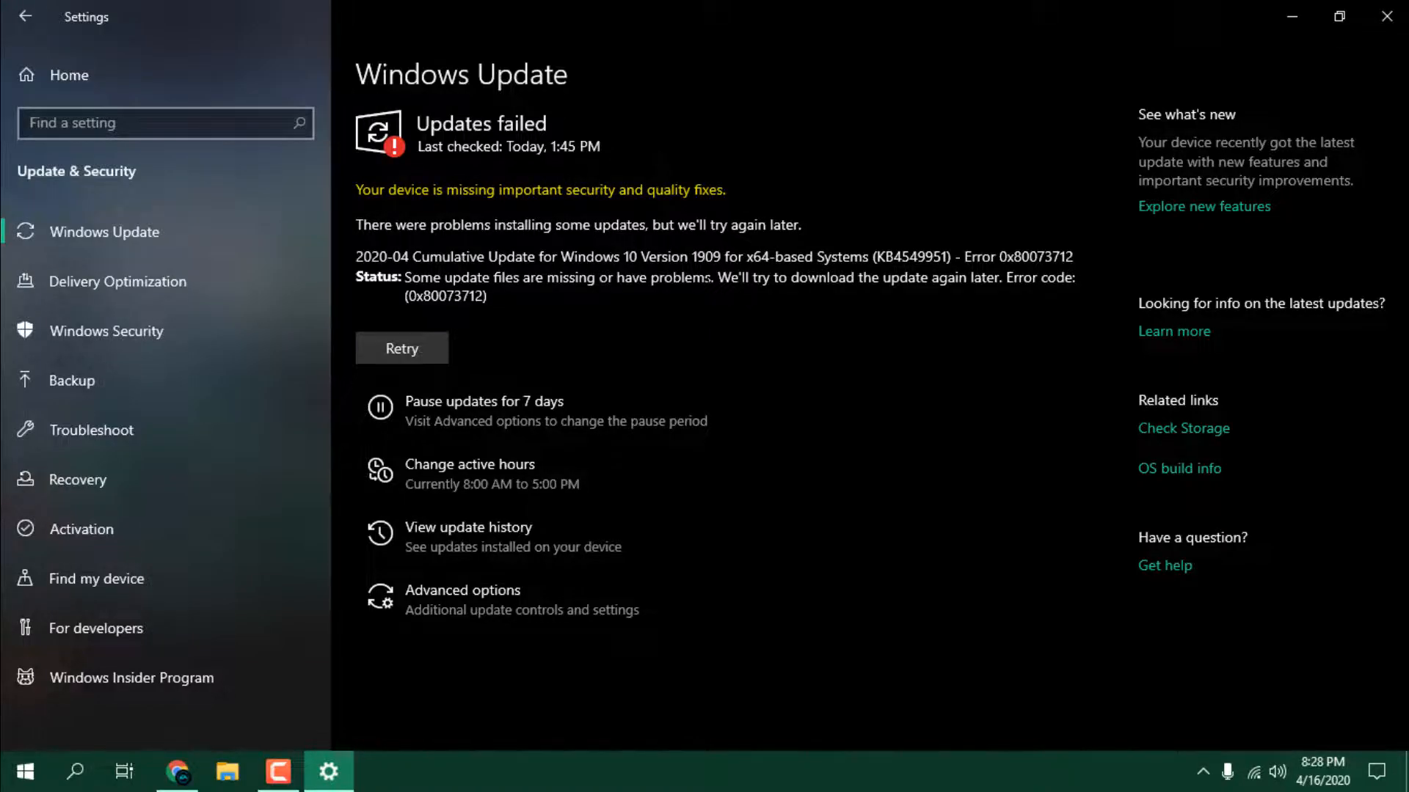
- Download the Media Creation Tool from the Download Windows 10 page and run the downloaded .exe
left_click(176, 770)
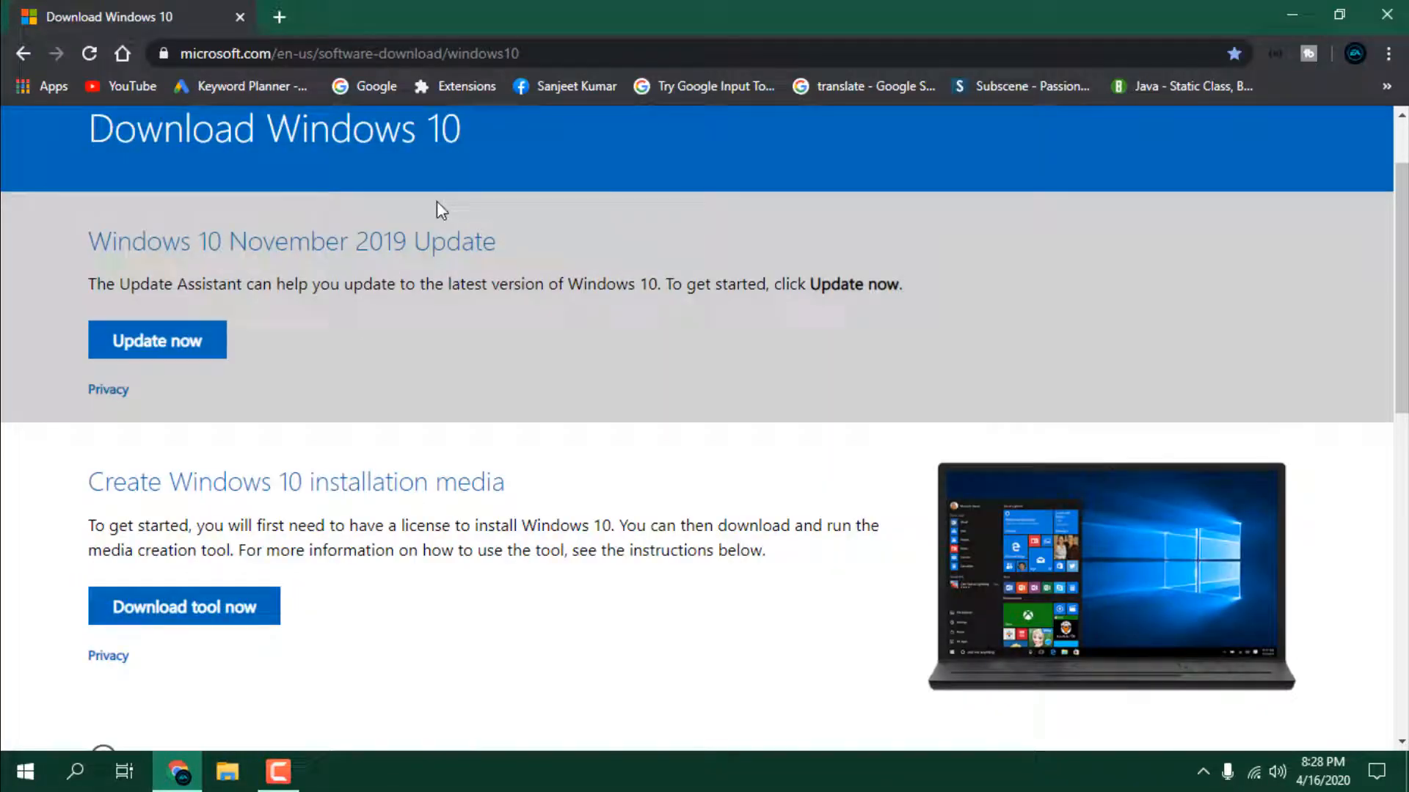
mouse_move(498, 254)
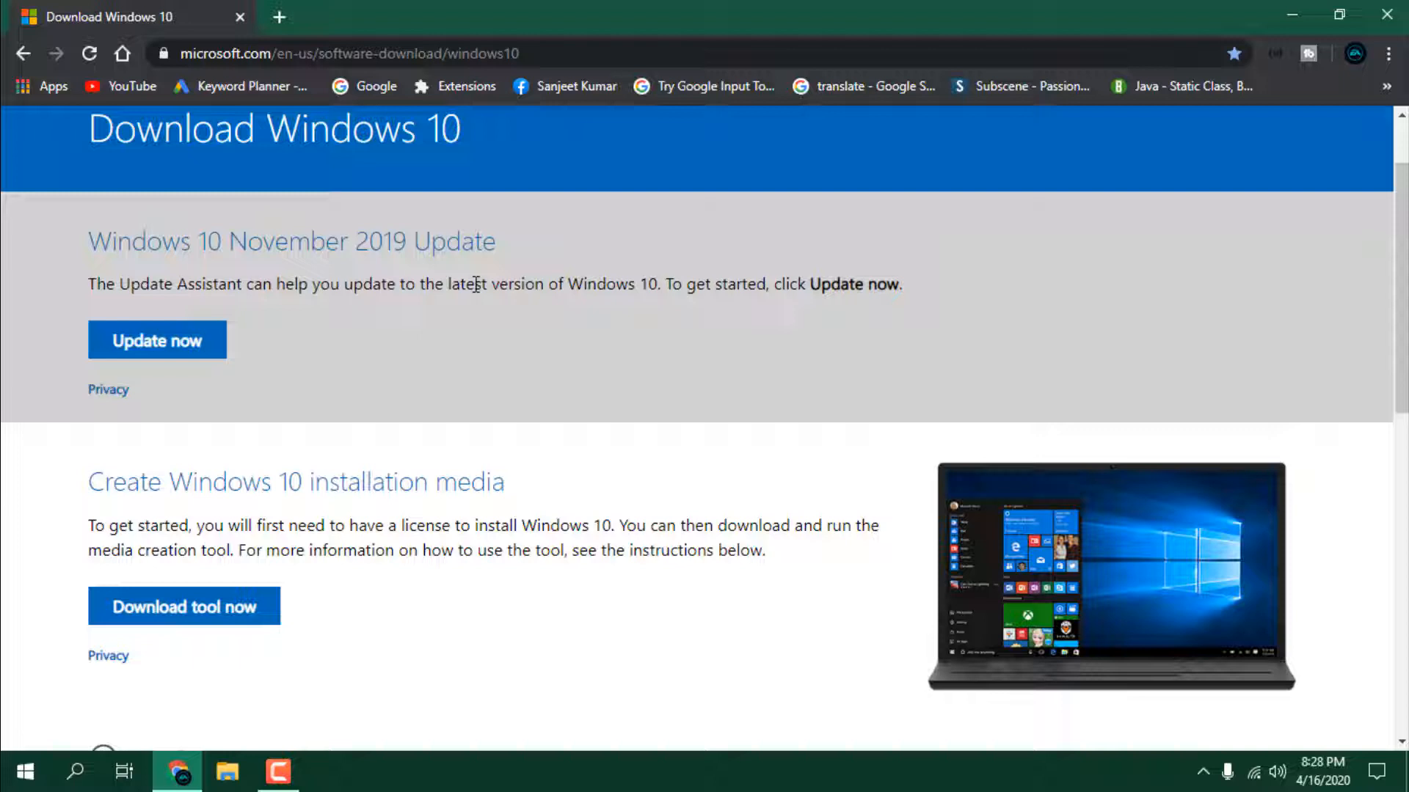
mouse_move(185, 606)
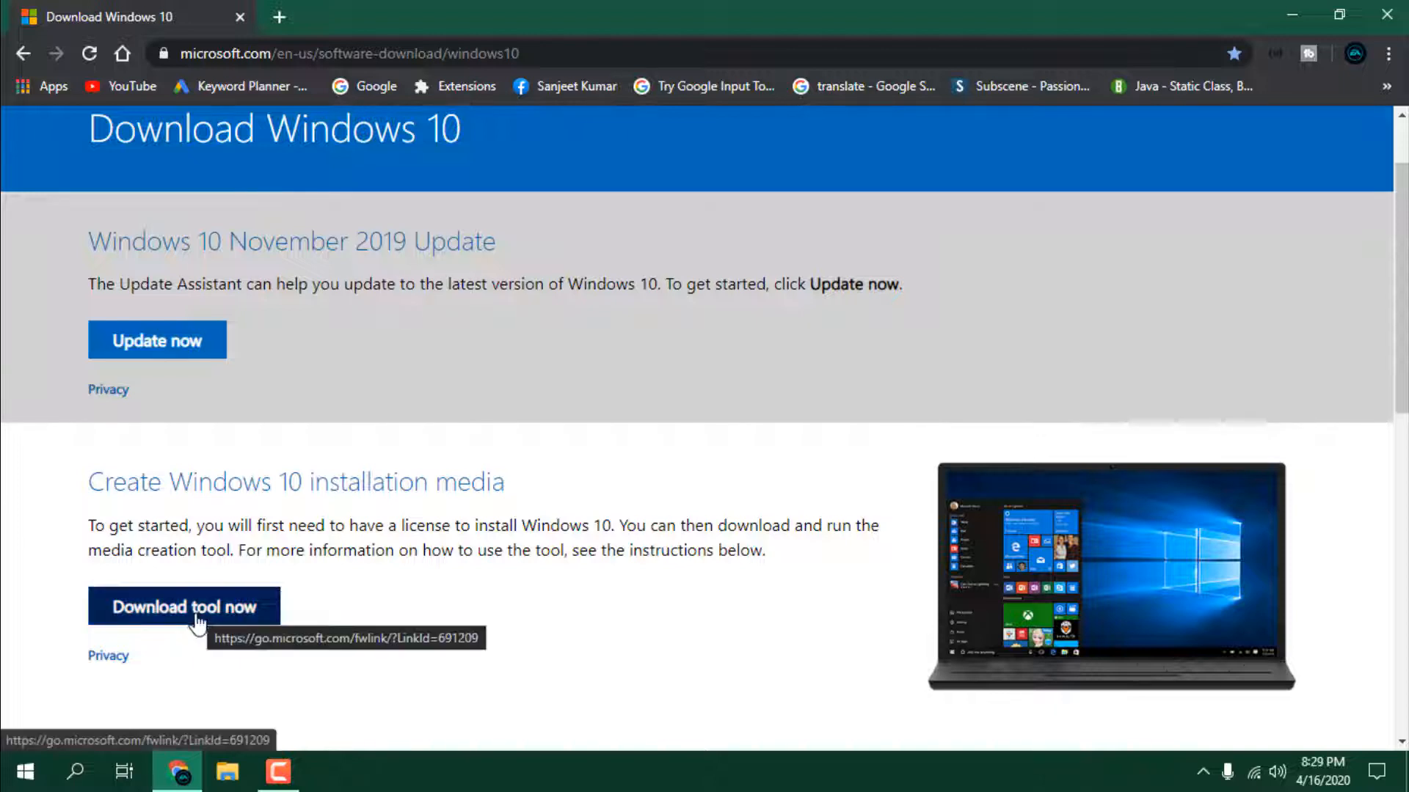
left_click(183, 606)
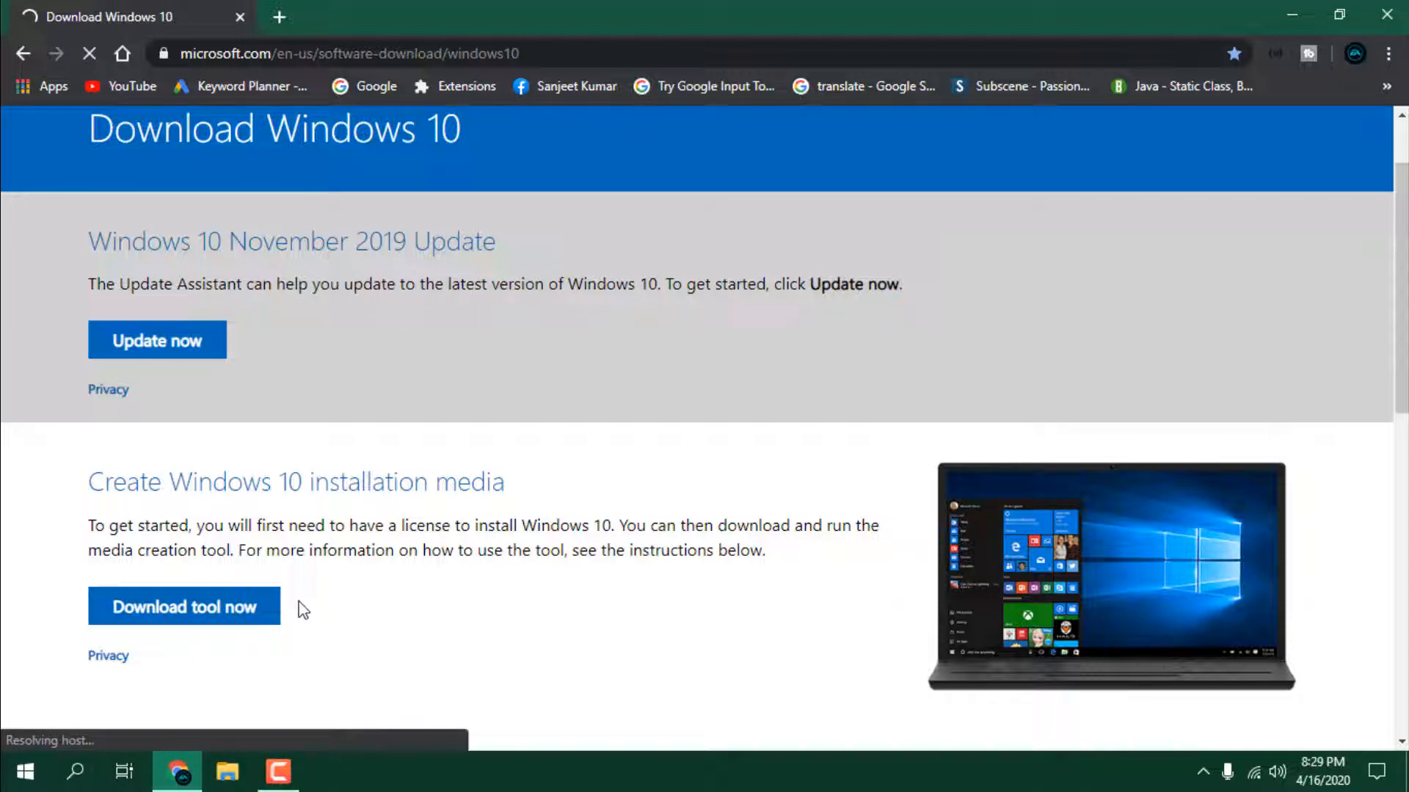
left_click(184, 606)
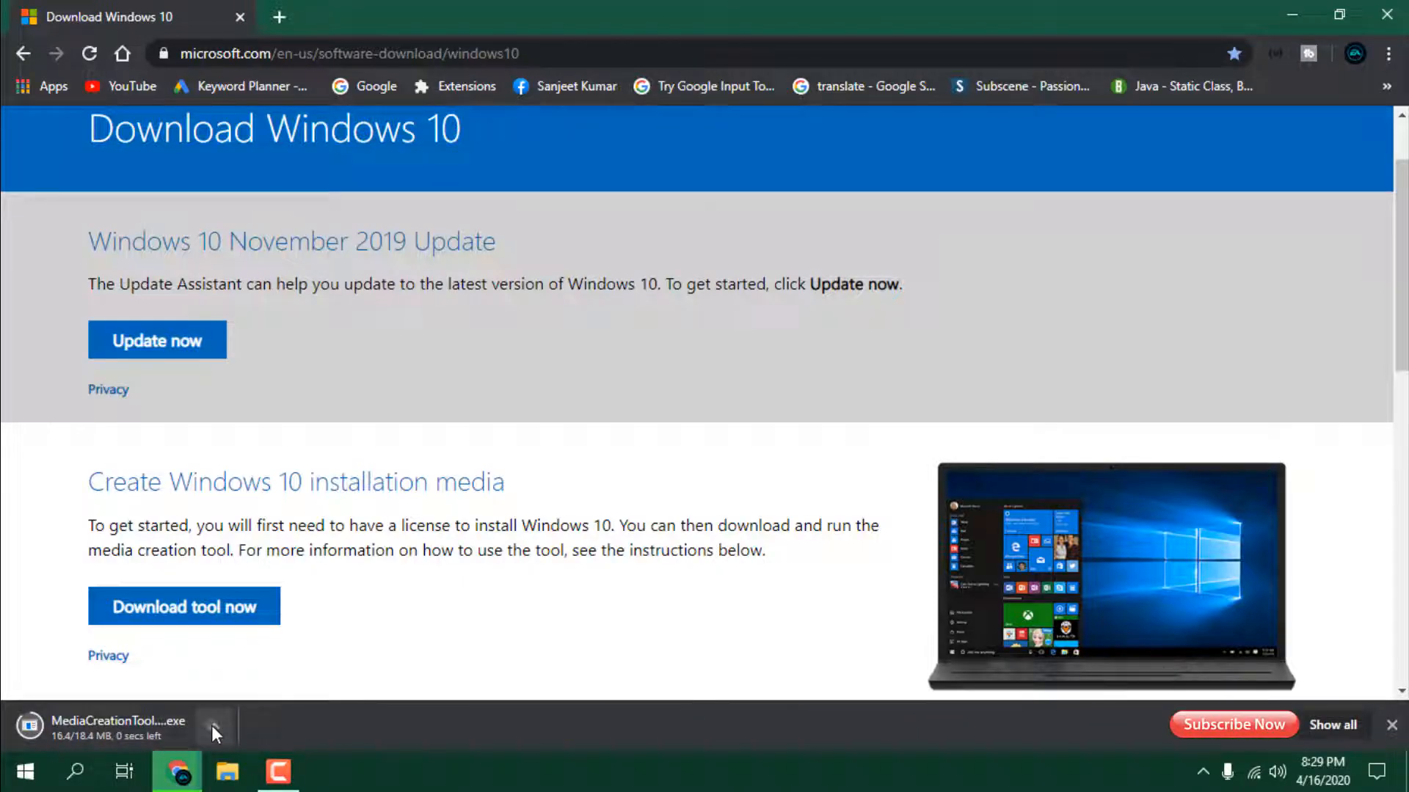
left_click(215, 727)
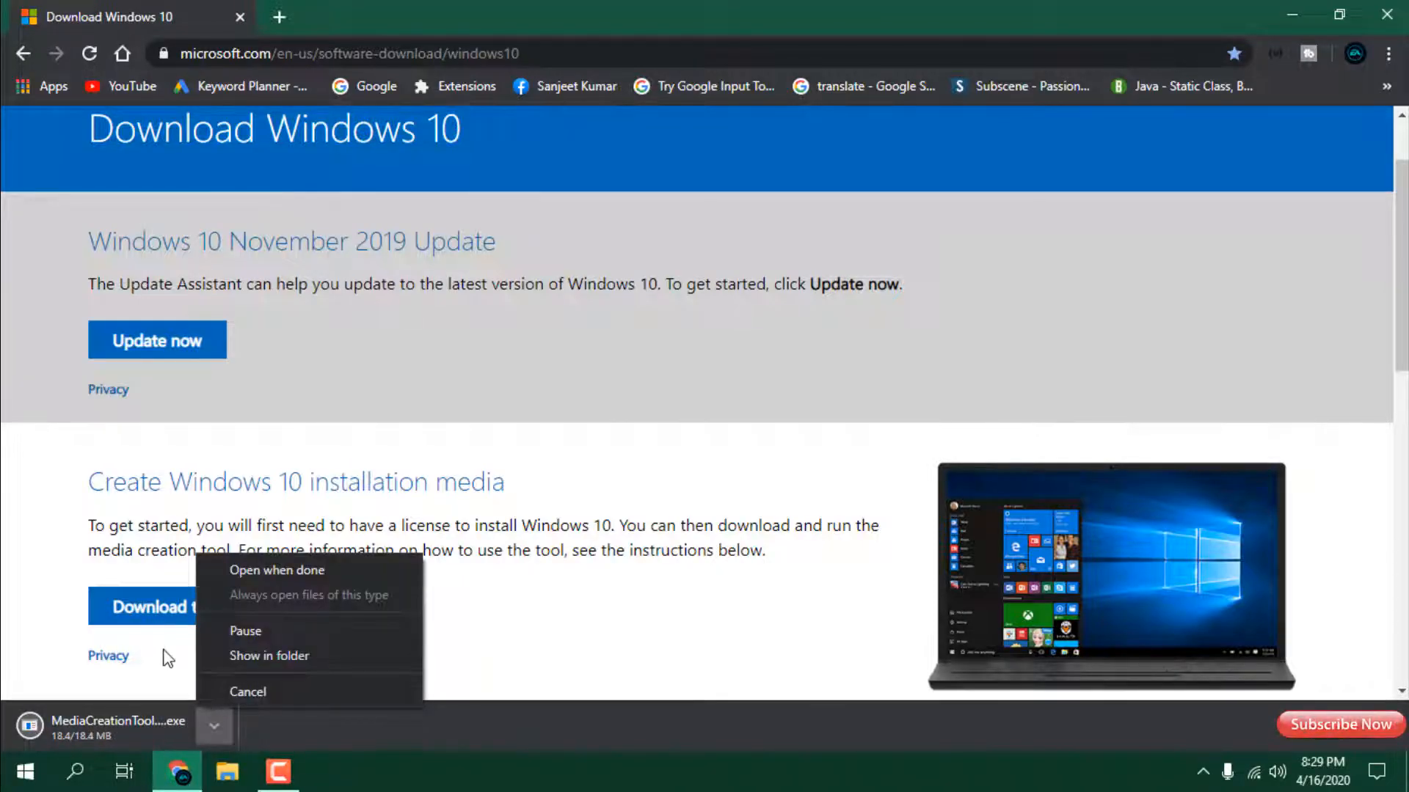
left_click(214, 728)
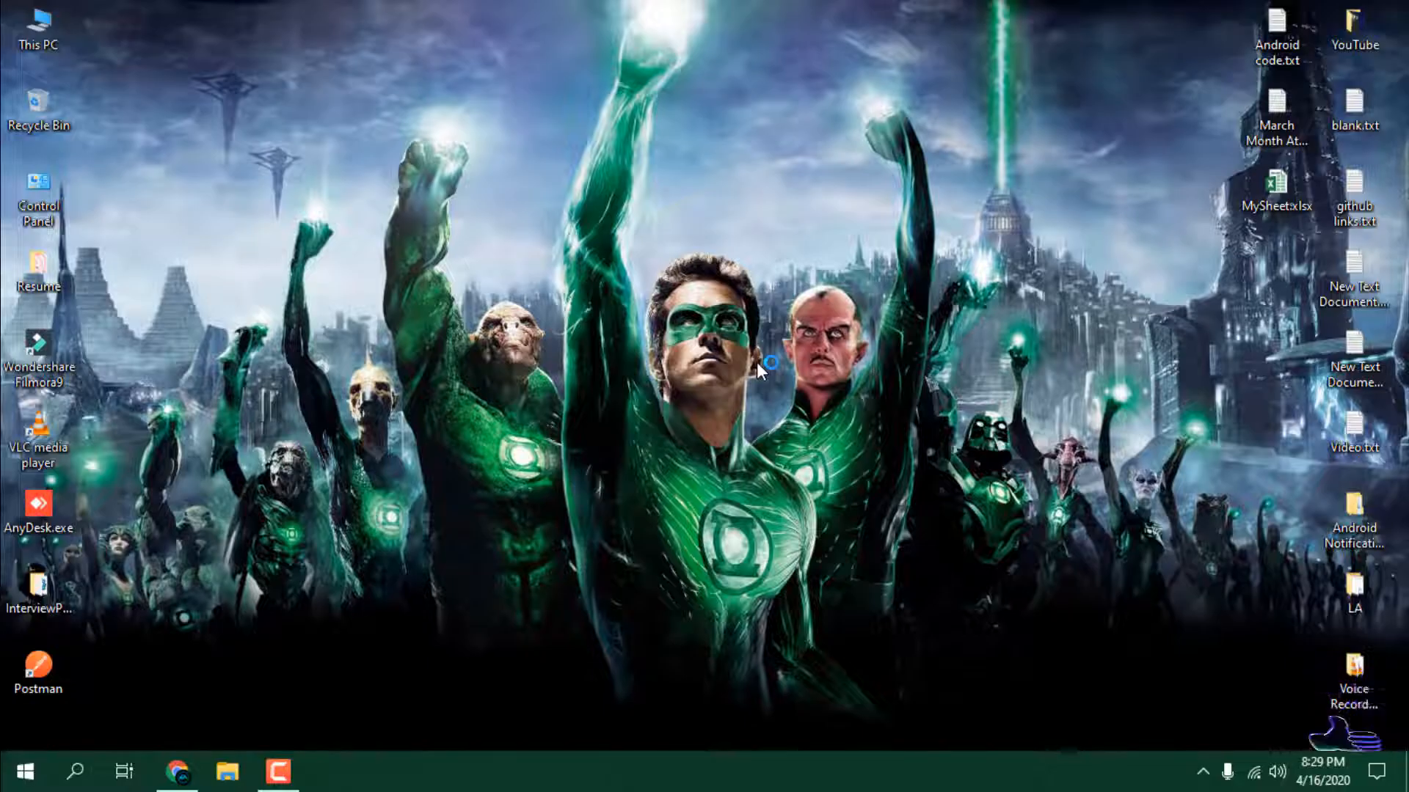
- Allow the Media Creation Tool to start so Windows 10 Setup begins getting things ready
left_click(327, 770)
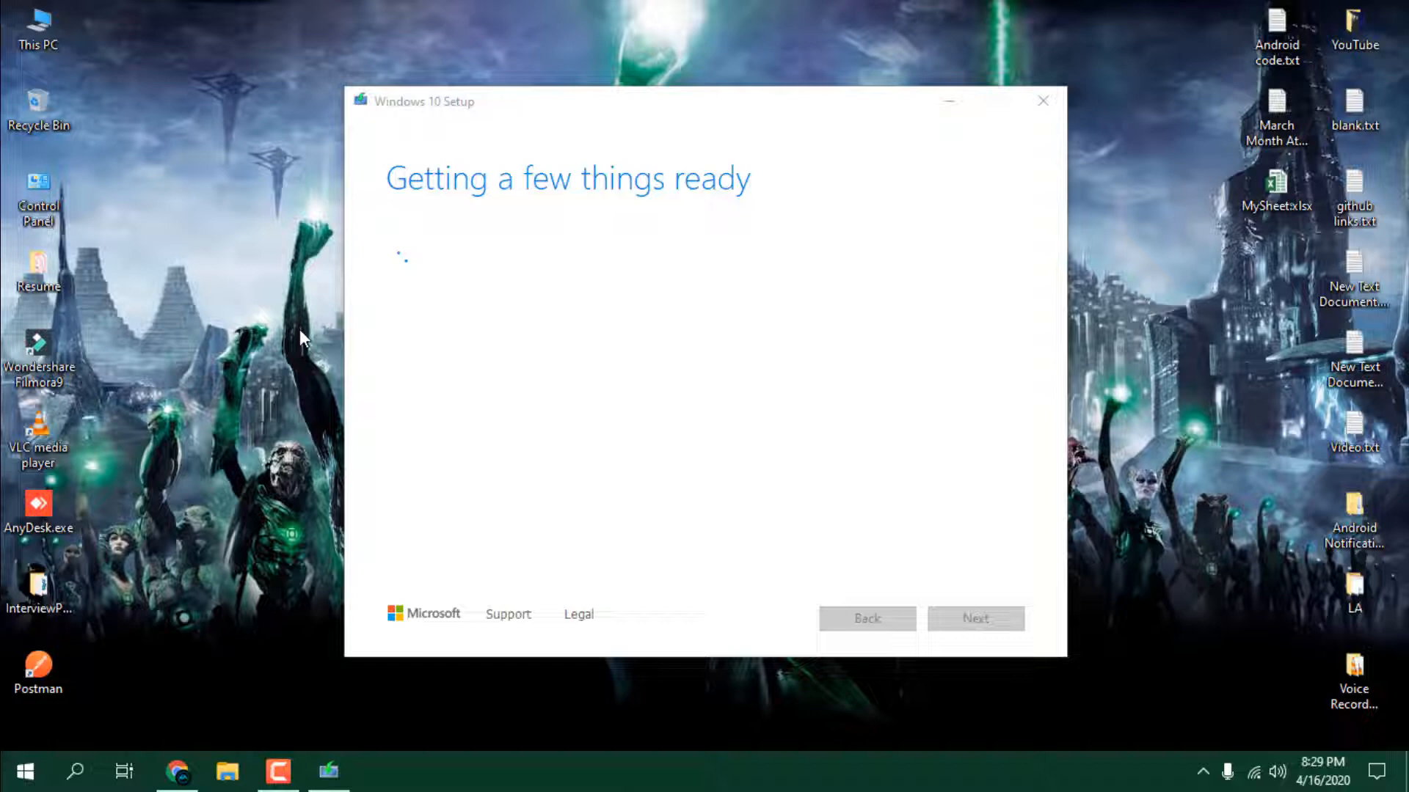
mouse_move(235, 462)
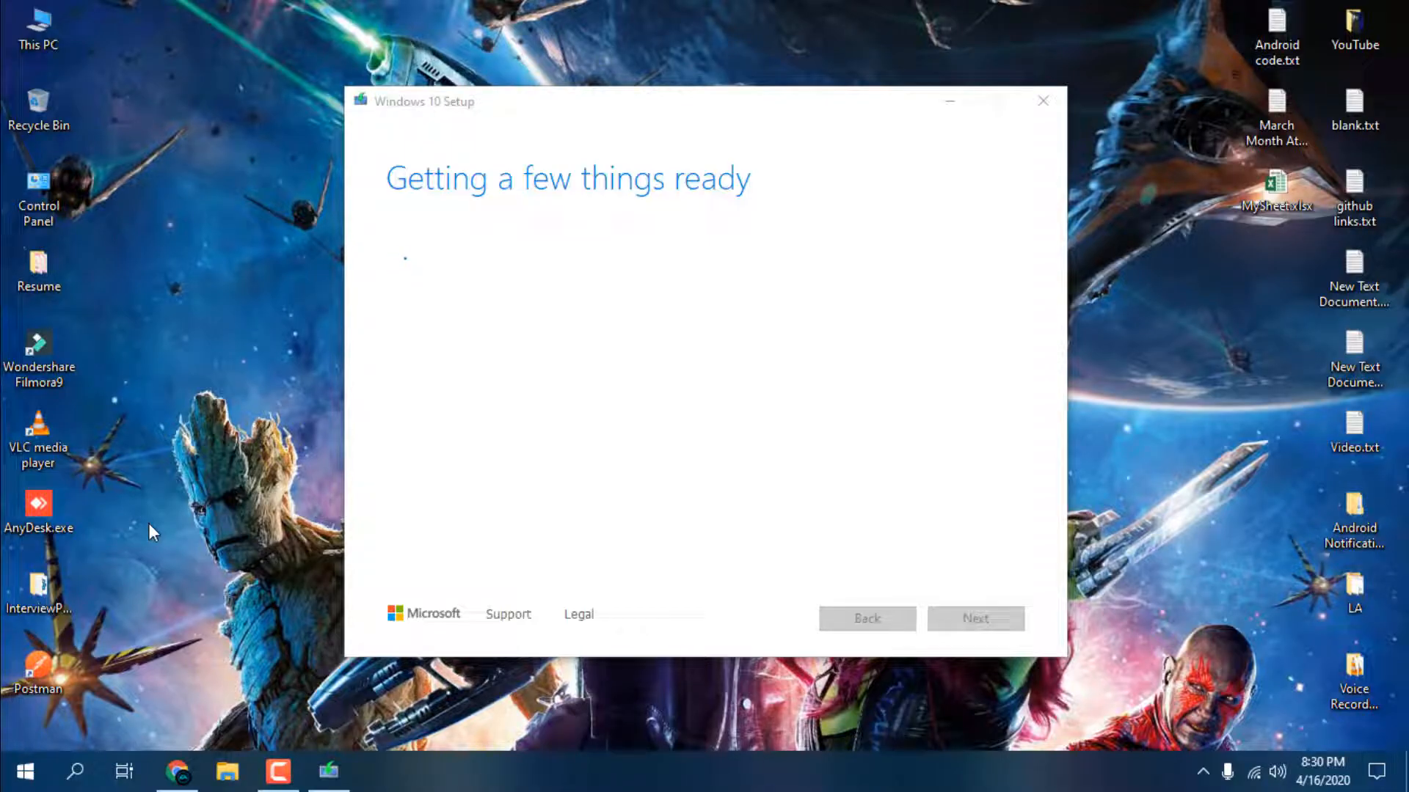
mouse_move(644, 402)
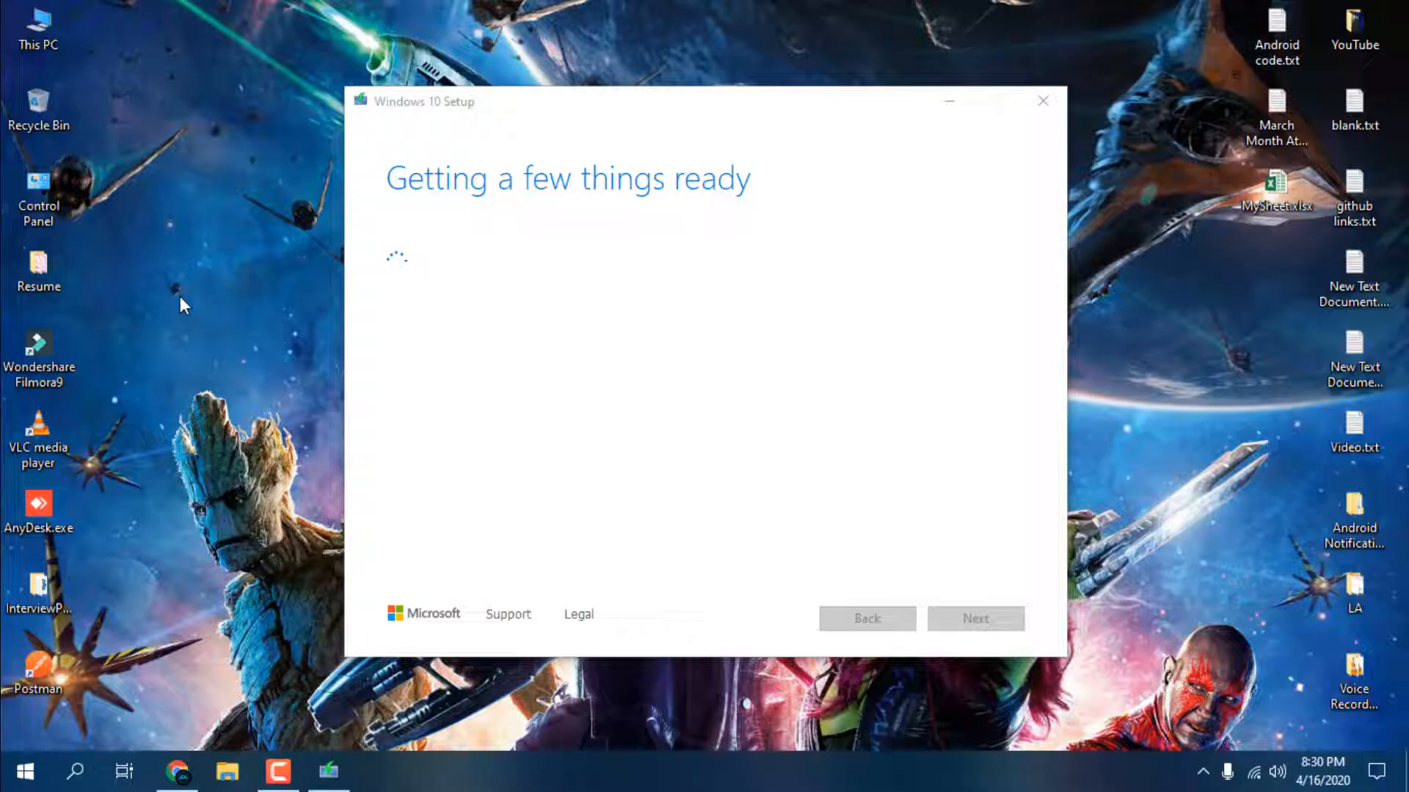
mouse_move(223, 247)
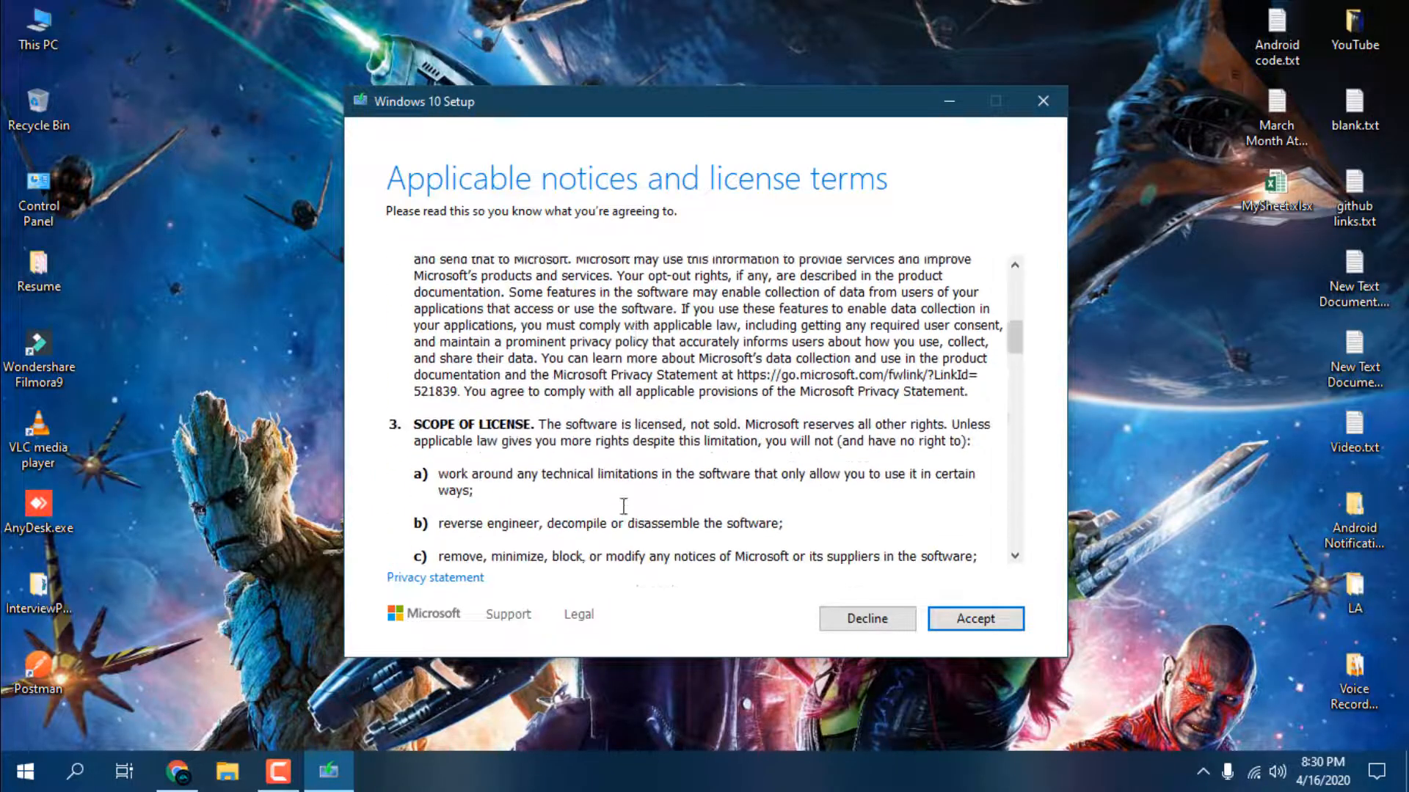
- Accept the Applicable notices and license terms in Windows 10 Setup
left_click(975, 618)
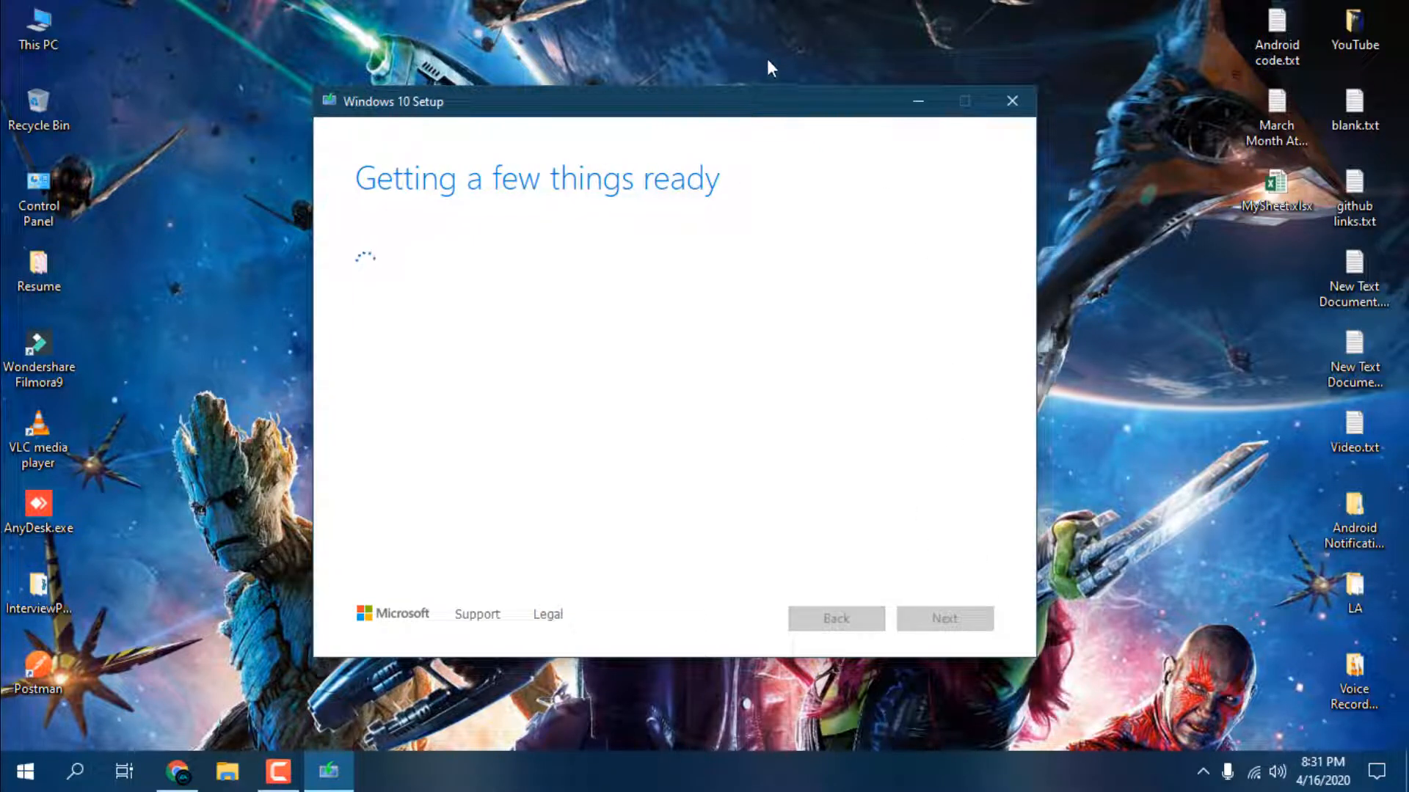
mouse_move(242, 297)
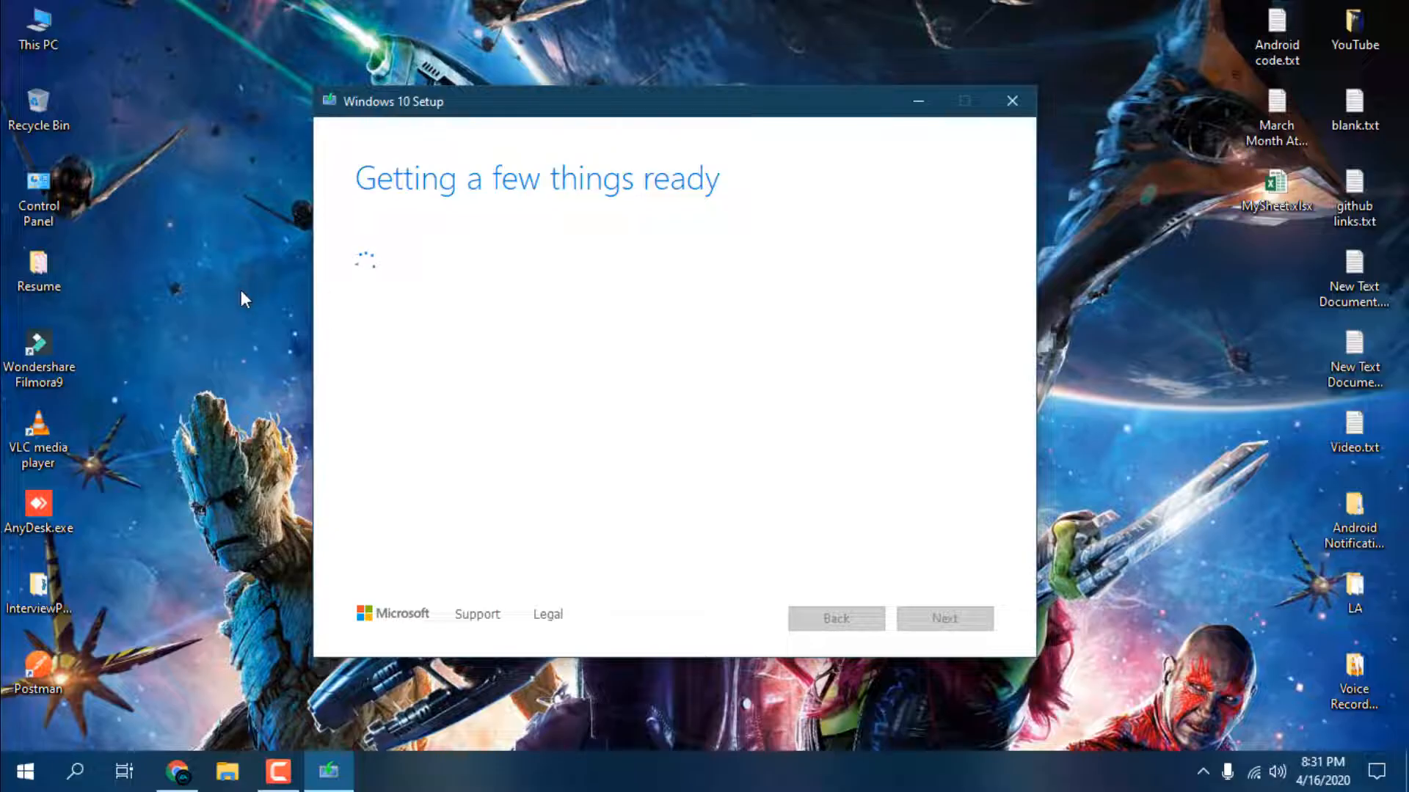